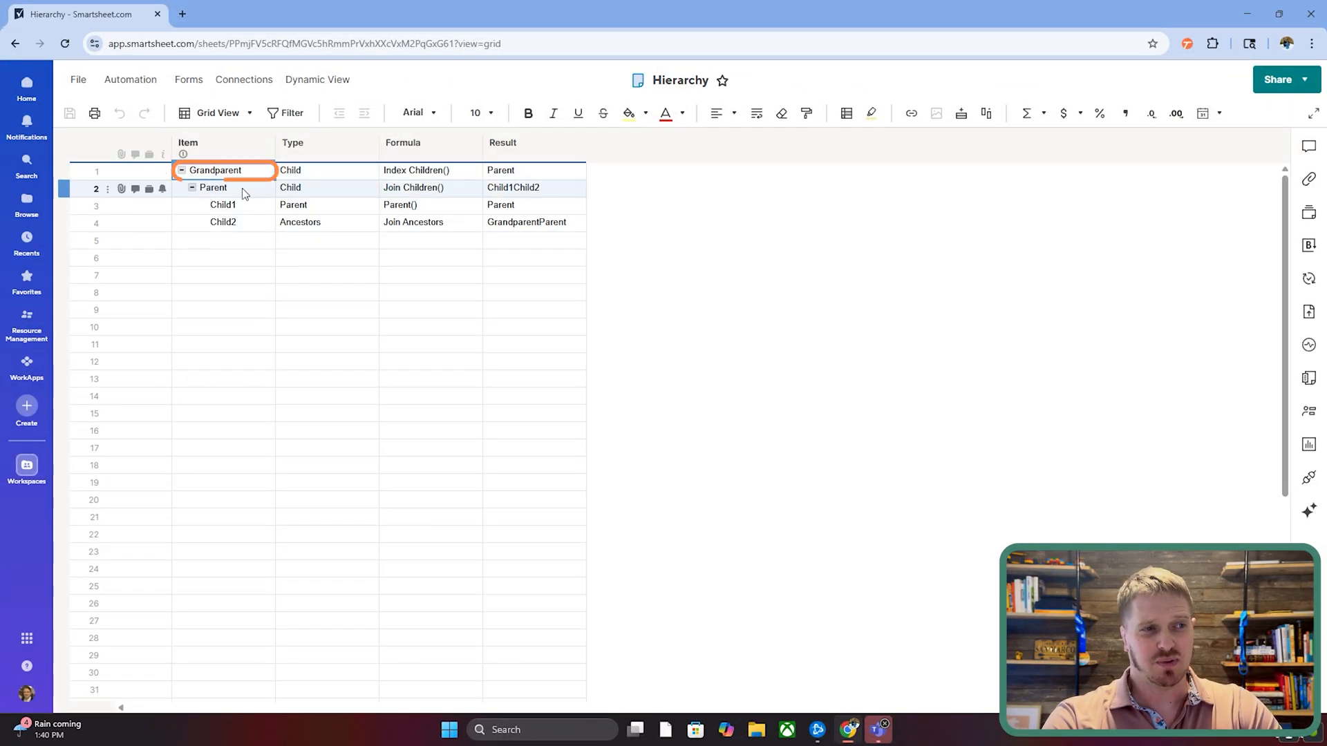
Step: Reveal the Grandparent Result's INDEX(CHILDREN()) and the Parent Result's JOIN(CHILDREN()) formulas
{"action": "left_click", "coordinate": [222, 204]}
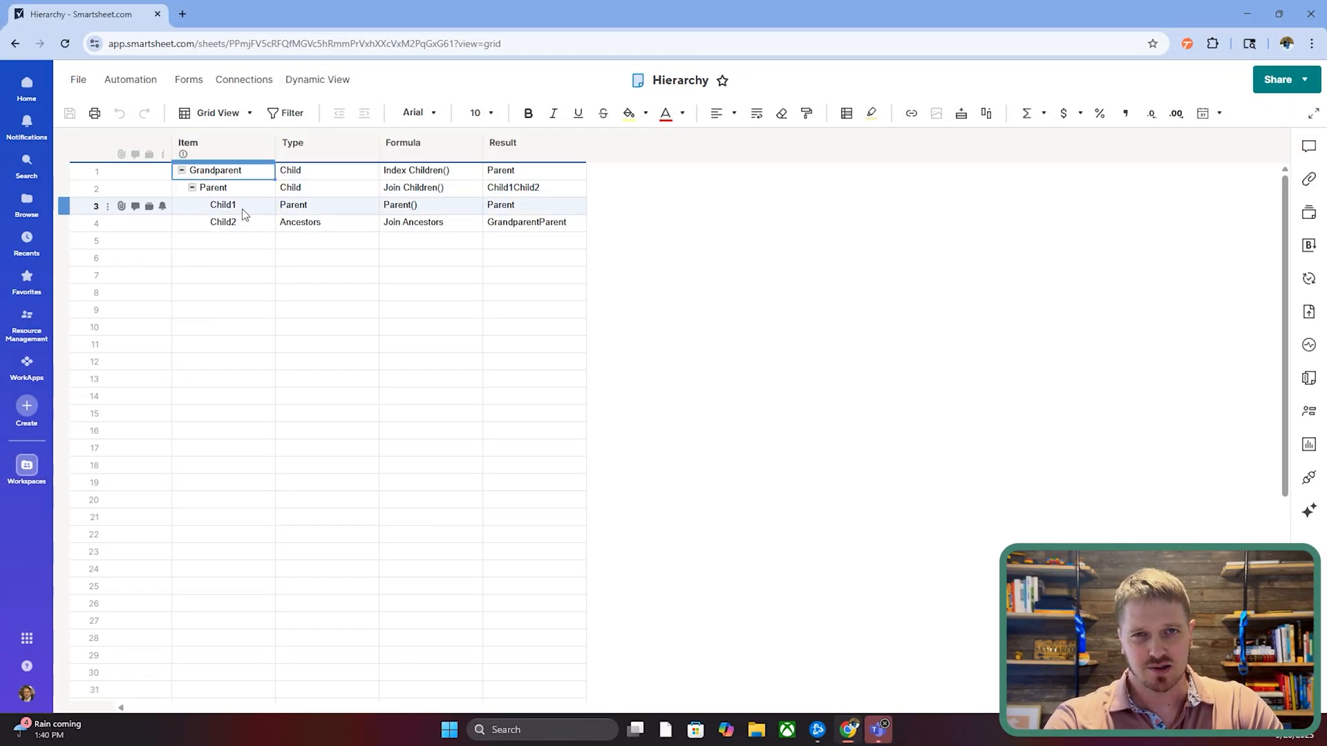
{"action": "mouse_move", "coordinate": [246, 208]}
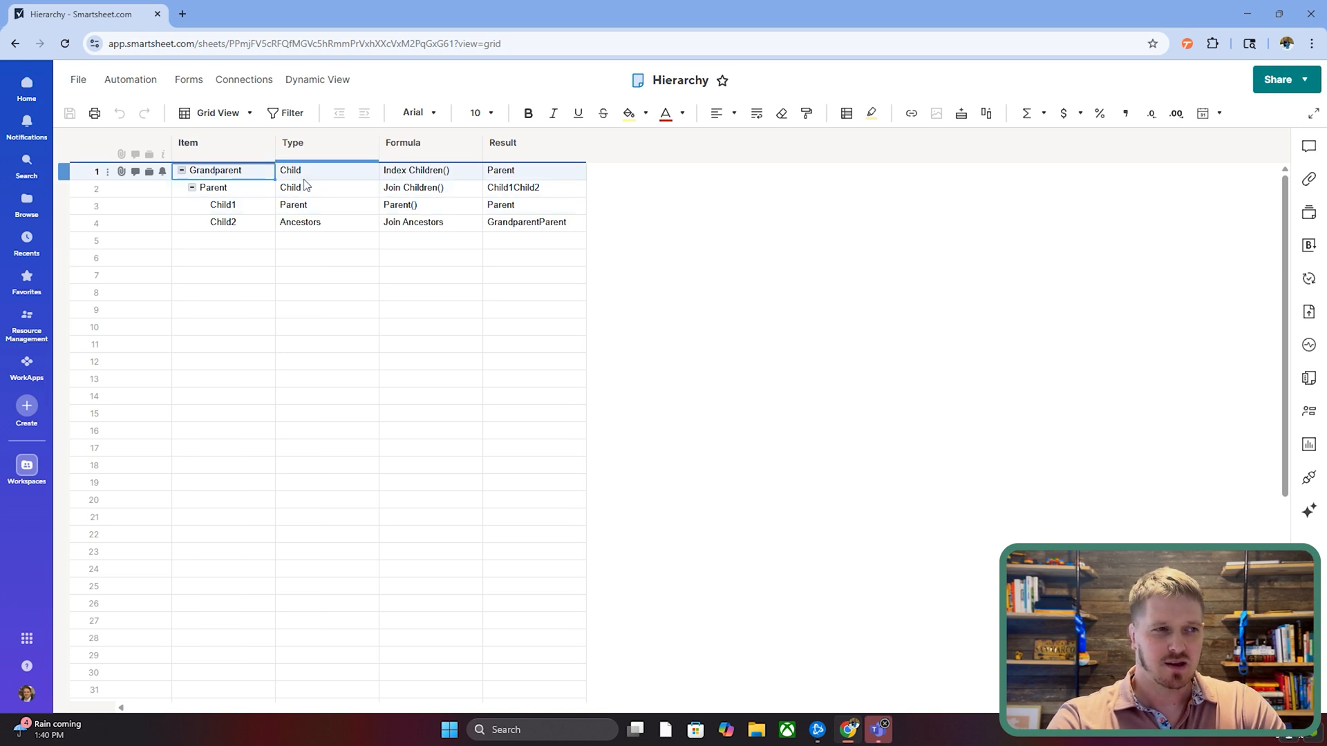
{"action": "mouse_move", "coordinate": [307, 183]}
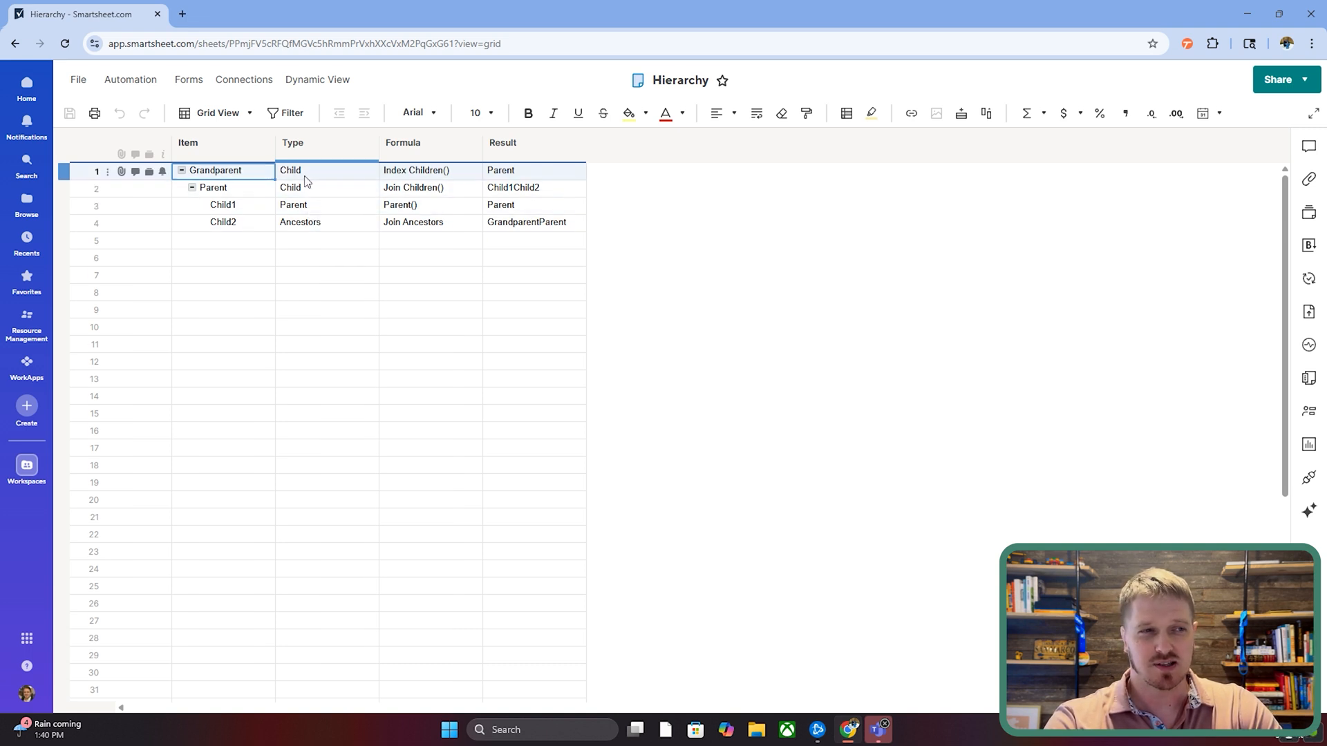
{"action": "left_click", "coordinate": [299, 222]}
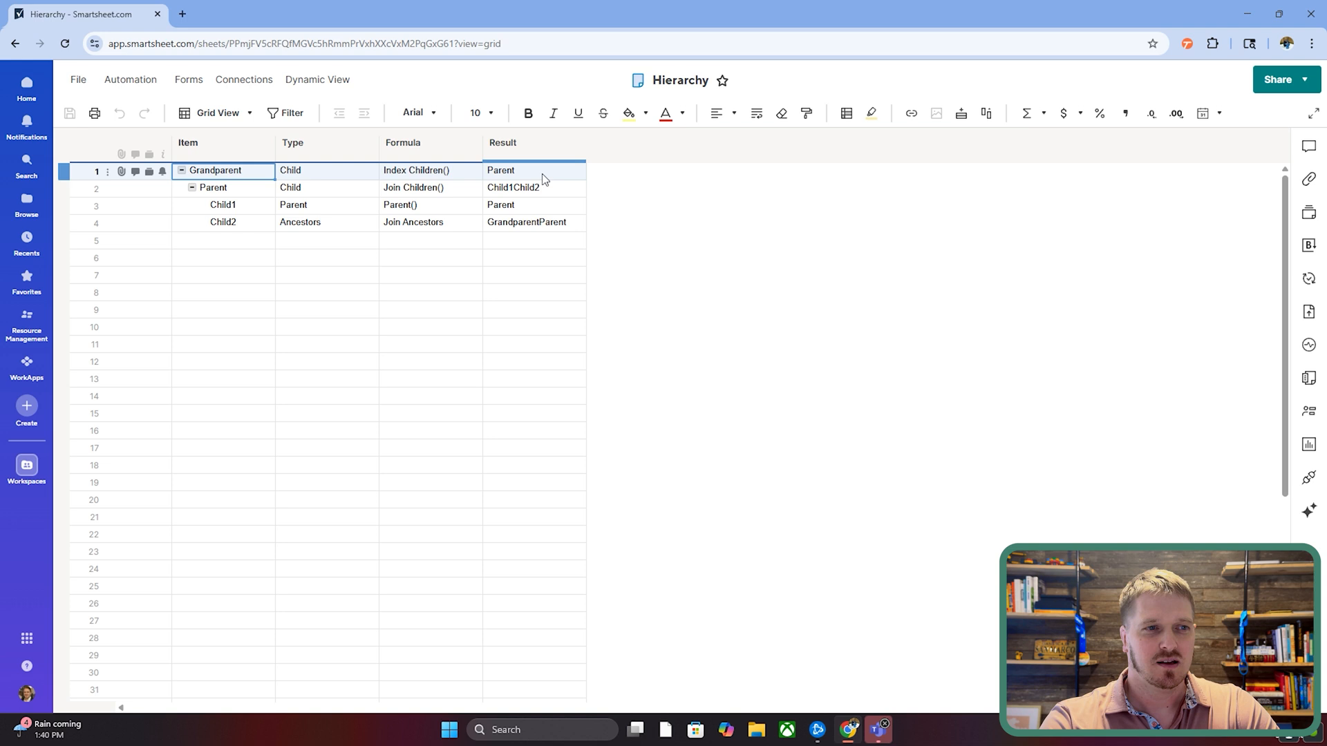
{"action": "double_click", "coordinate": [533, 170]}
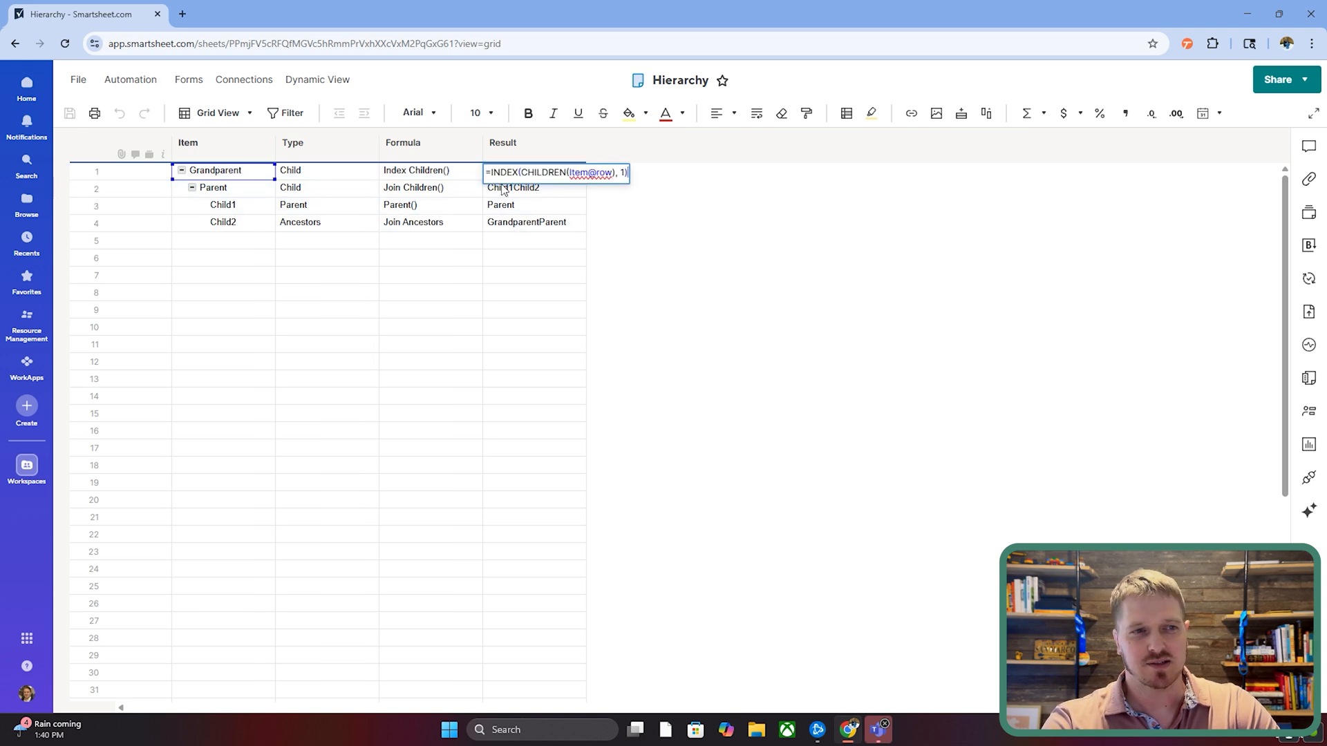
{"action": "double_click", "coordinate": [502, 173]}
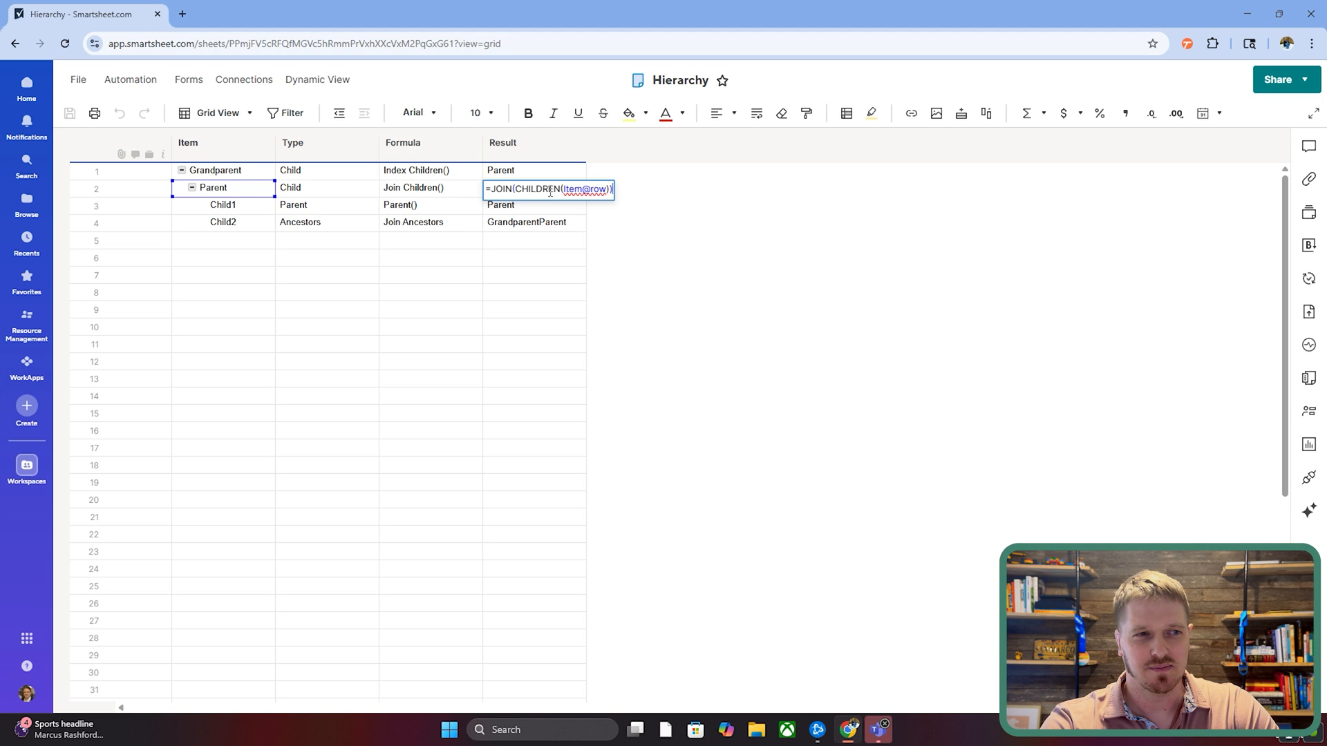
{"action": "double_click", "coordinate": [499, 188]}
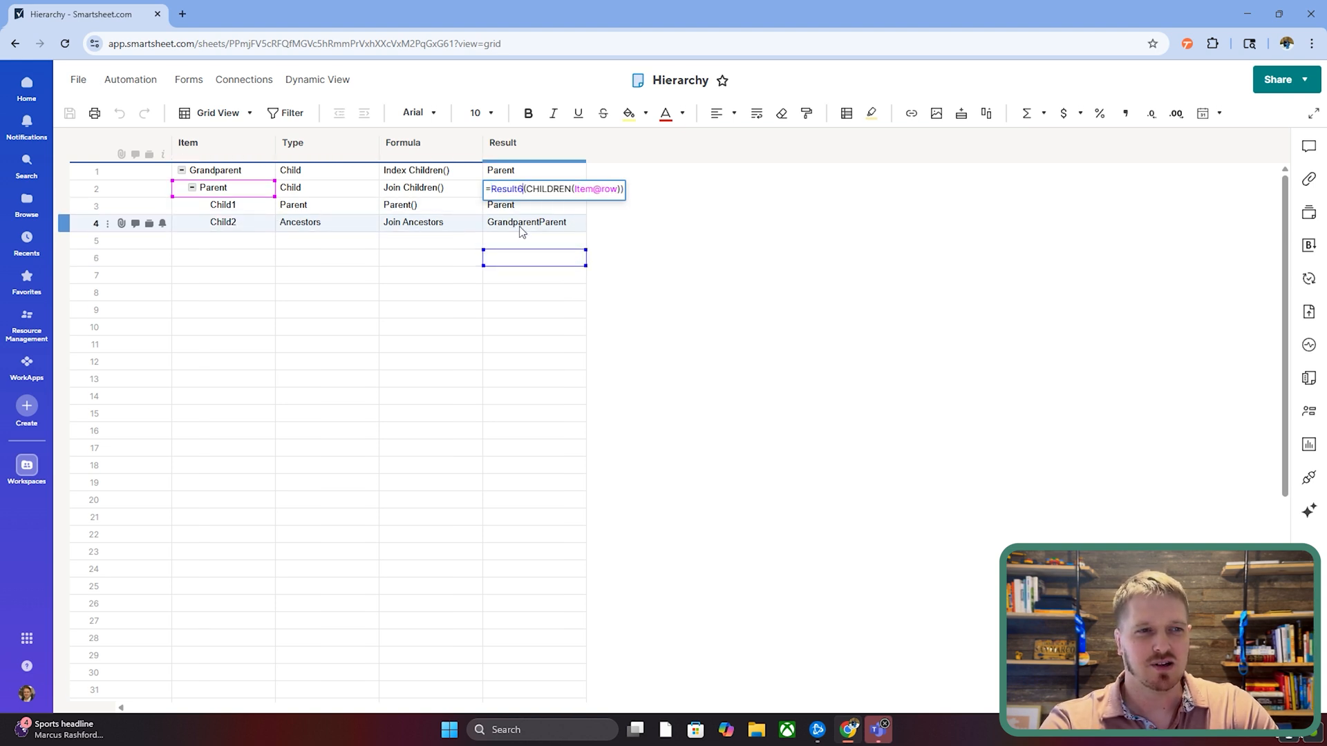
{"action": "key", "text": "Return"}
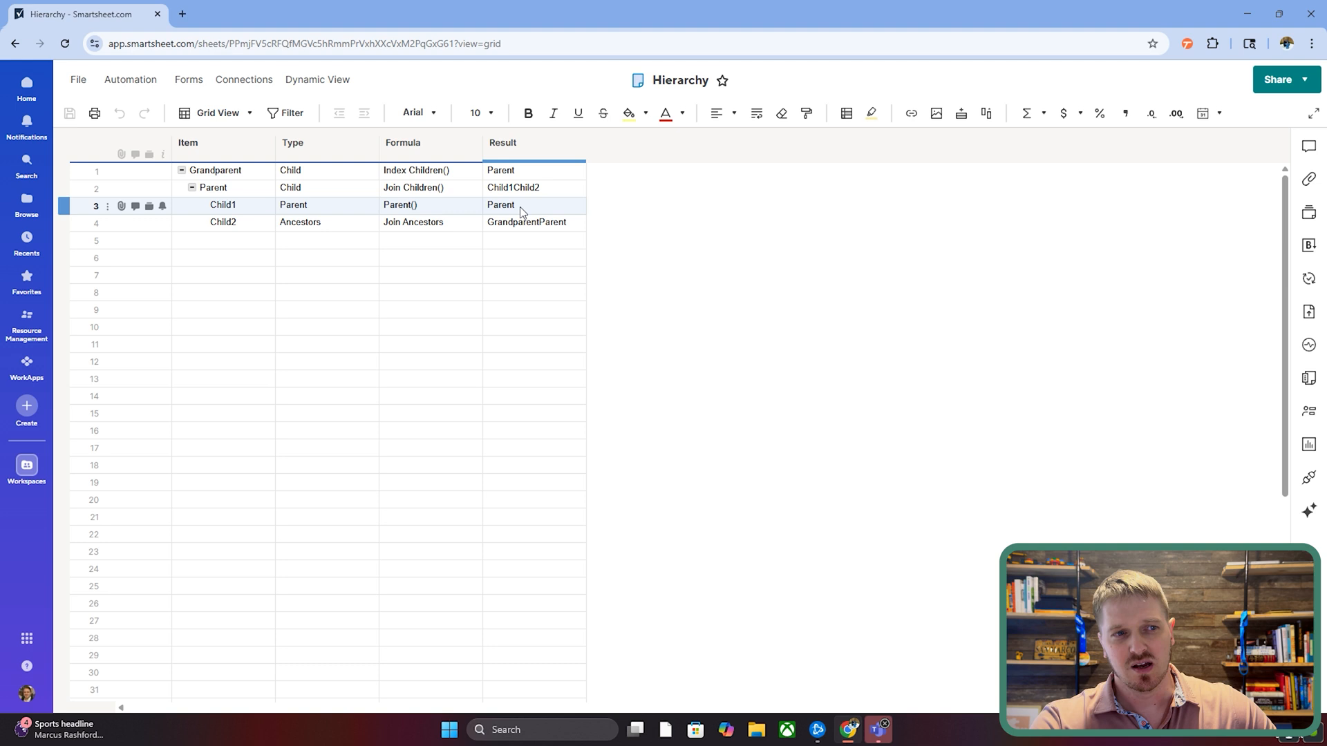
{"action": "left_click", "coordinate": [533, 187]}
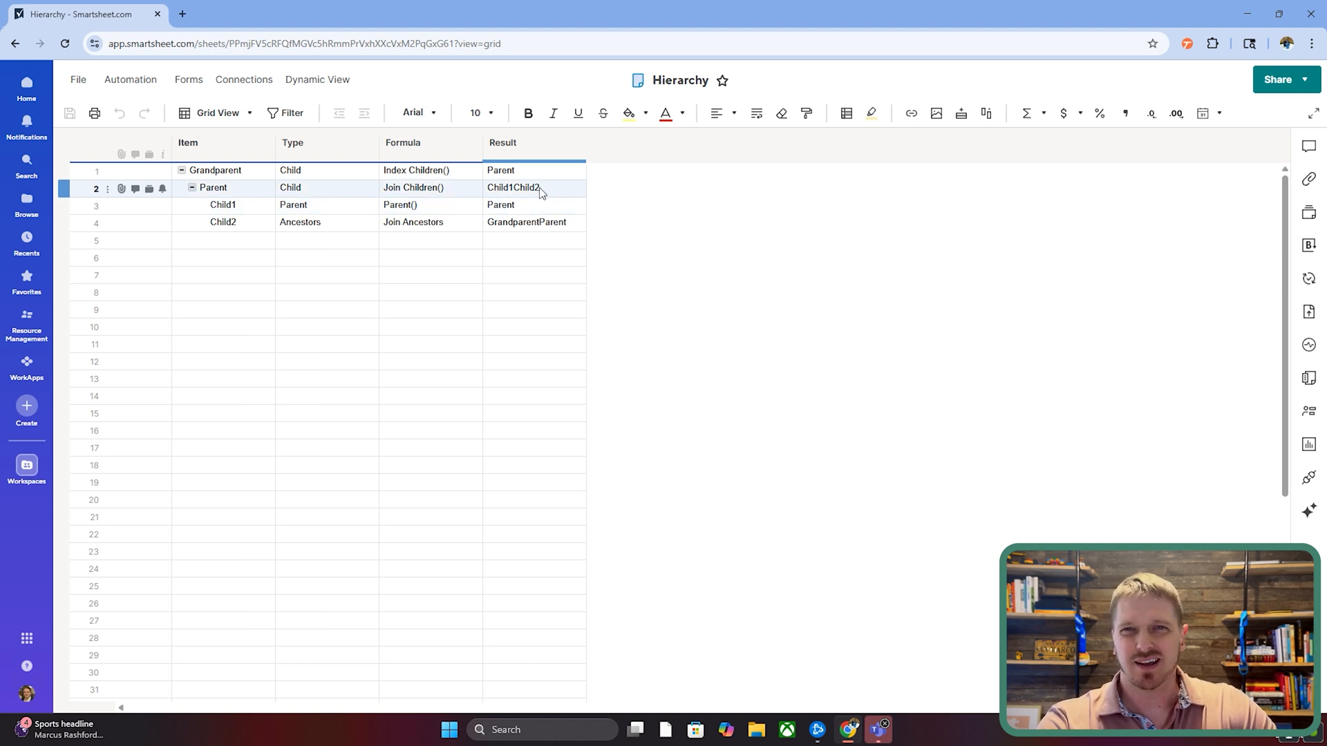
{"action": "double_click", "coordinate": [533, 187]}
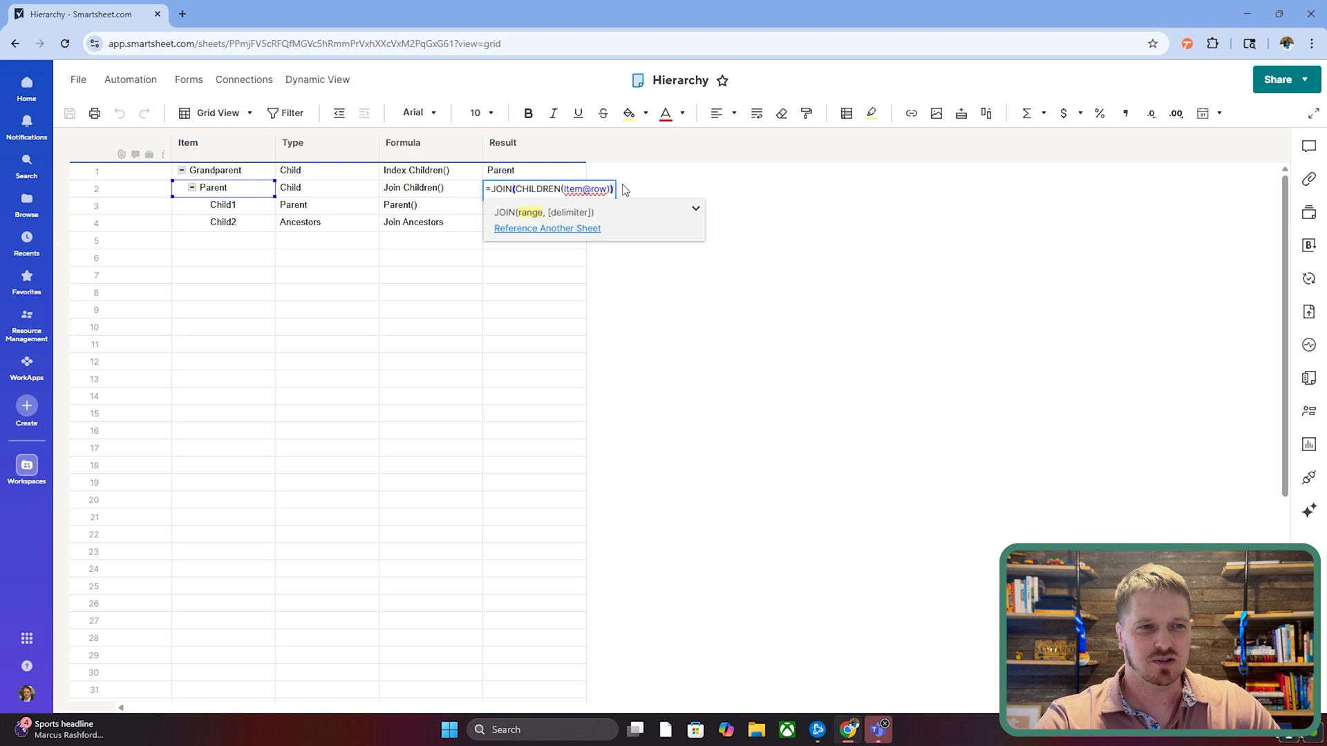
Step: Join the Parent's children with CHAR(10) and wrap so Child1 and Child2 show on separate lines
{"action": "type", "text": ",C"}
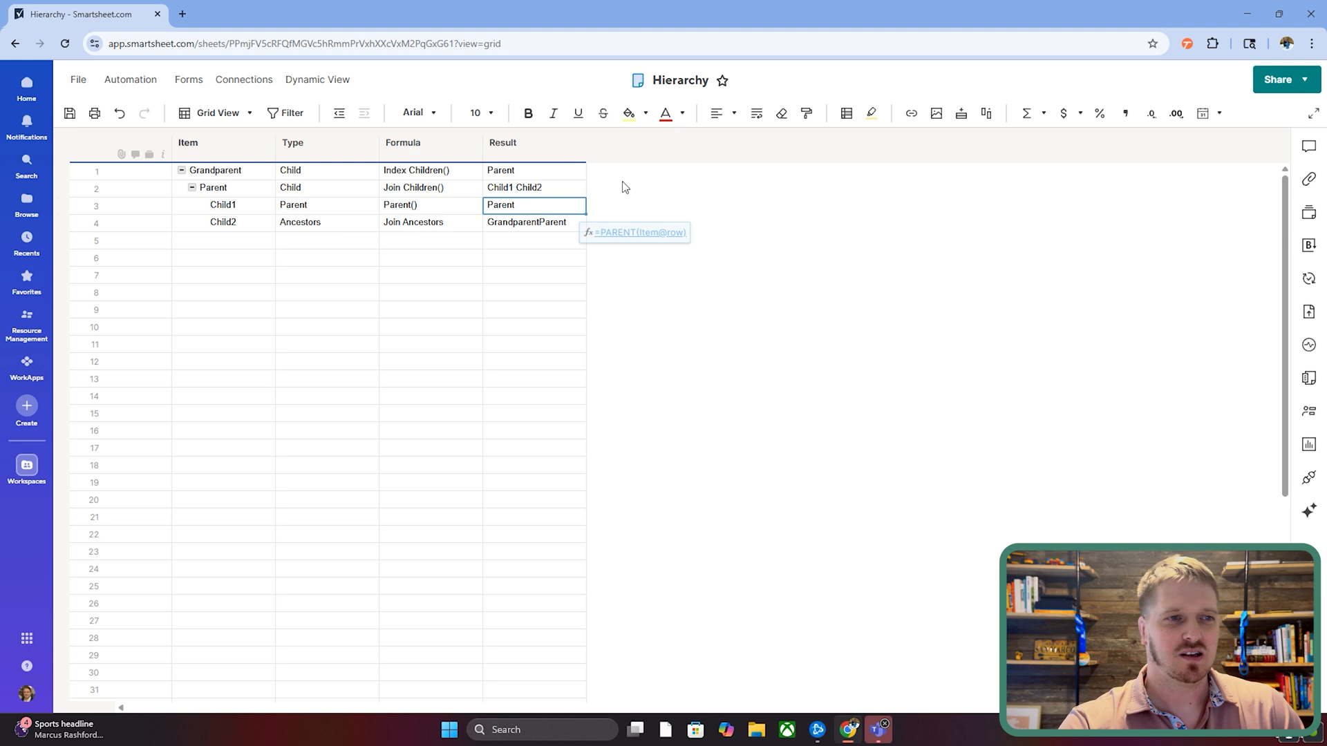
{"action": "left_click", "coordinate": [533, 187]}
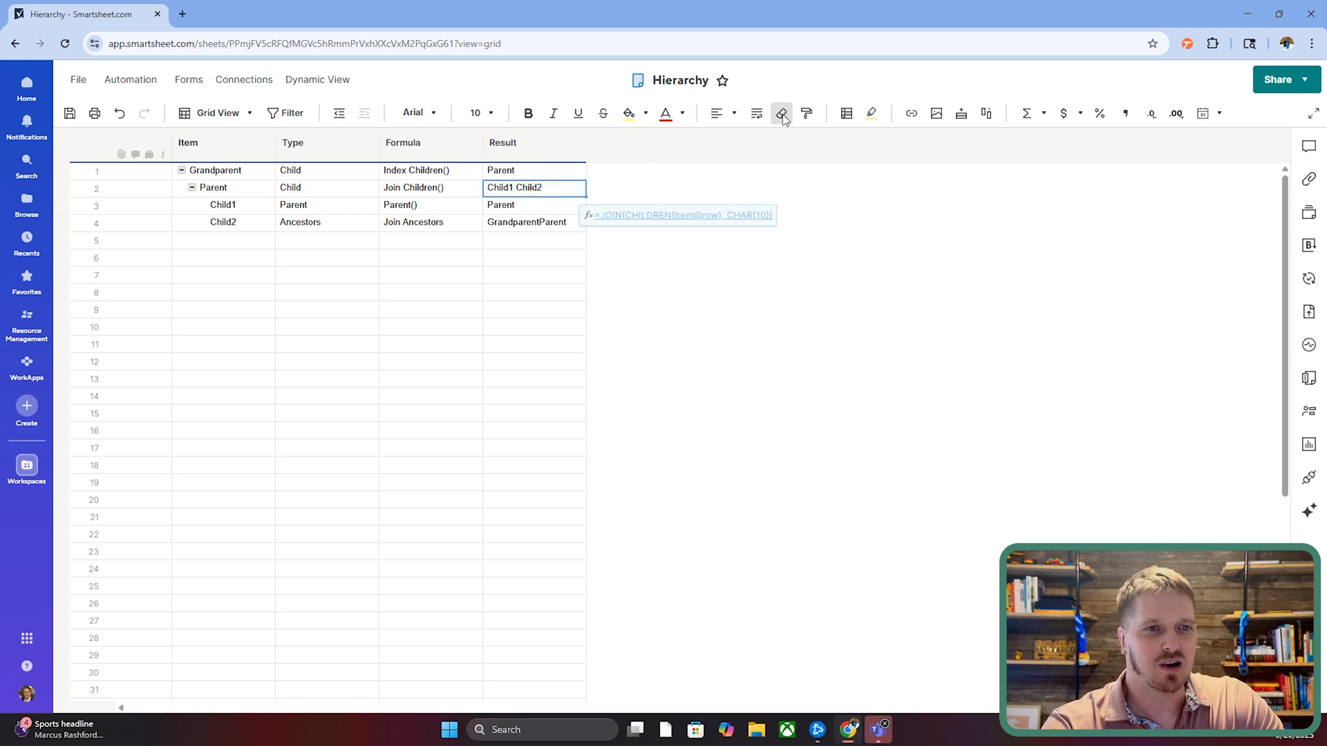
{"action": "left_click", "coordinate": [755, 112]}
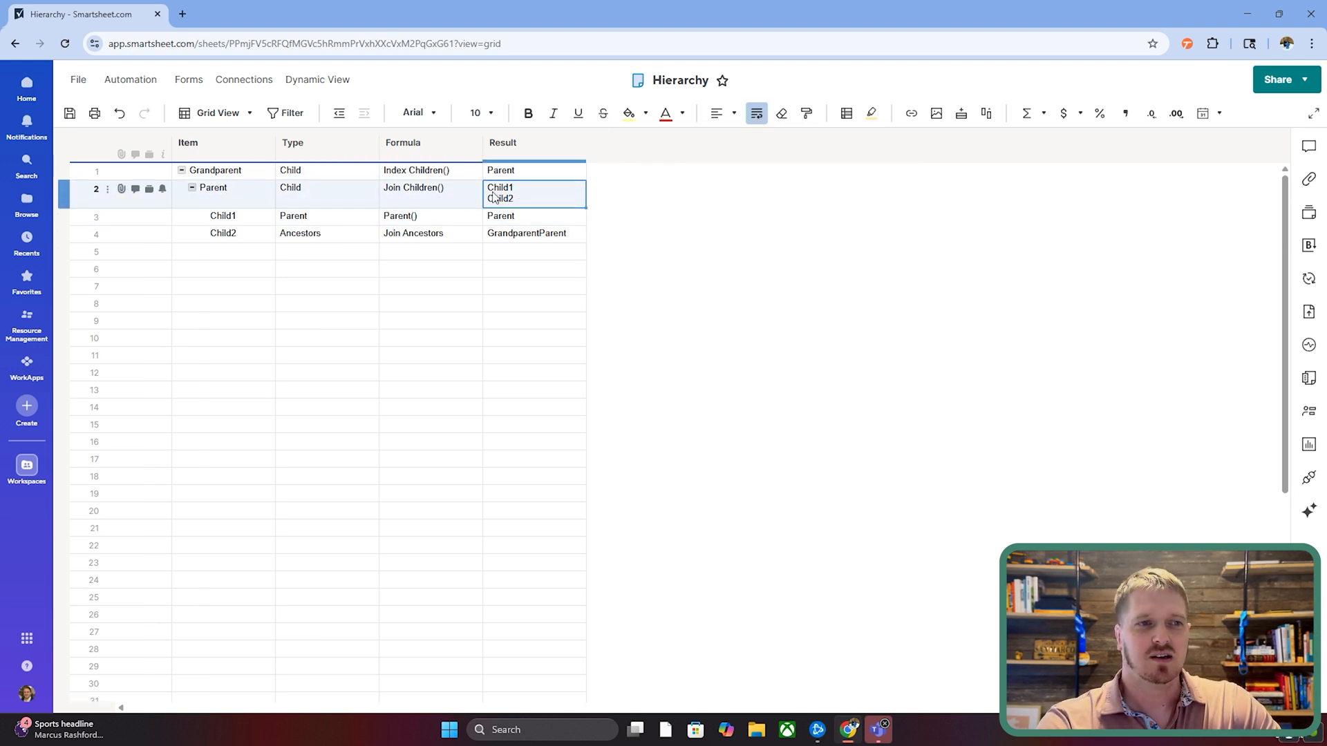
{"action": "left_click", "coordinate": [550, 251]}
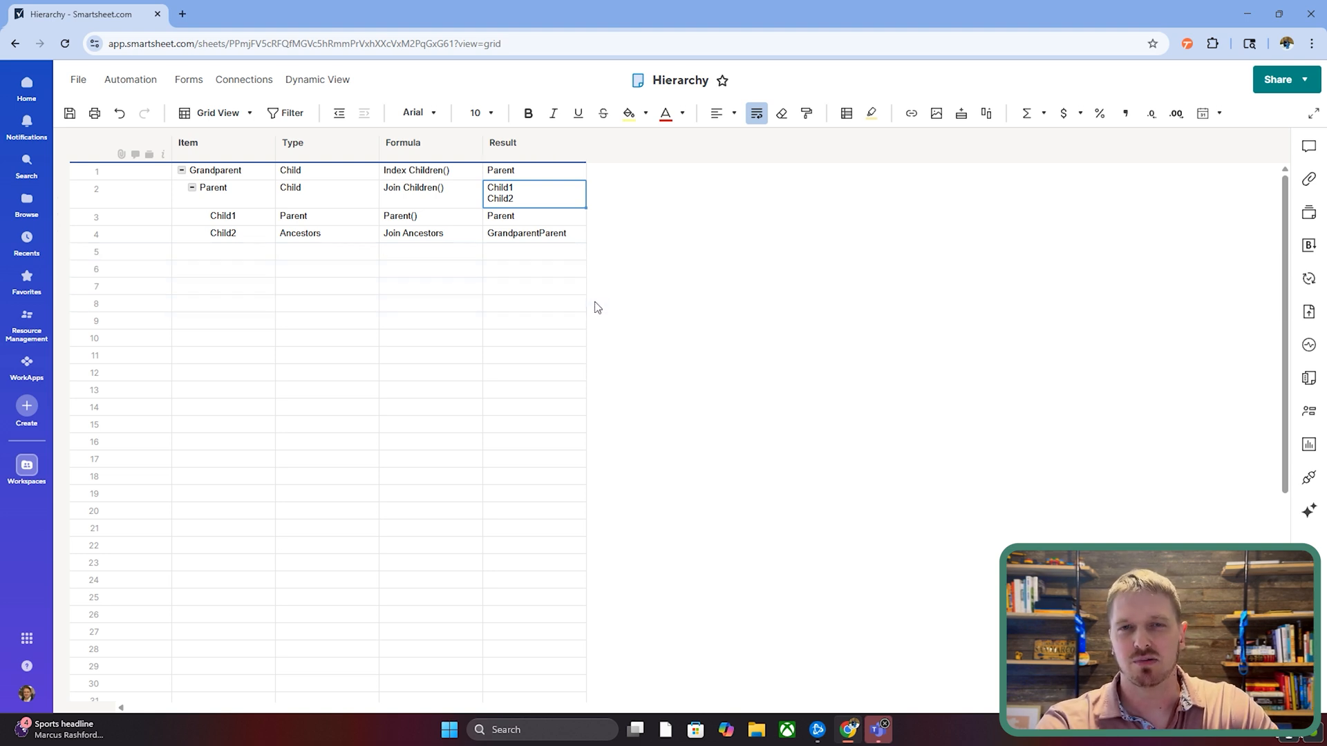
{"action": "left_click", "coordinate": [297, 215]}
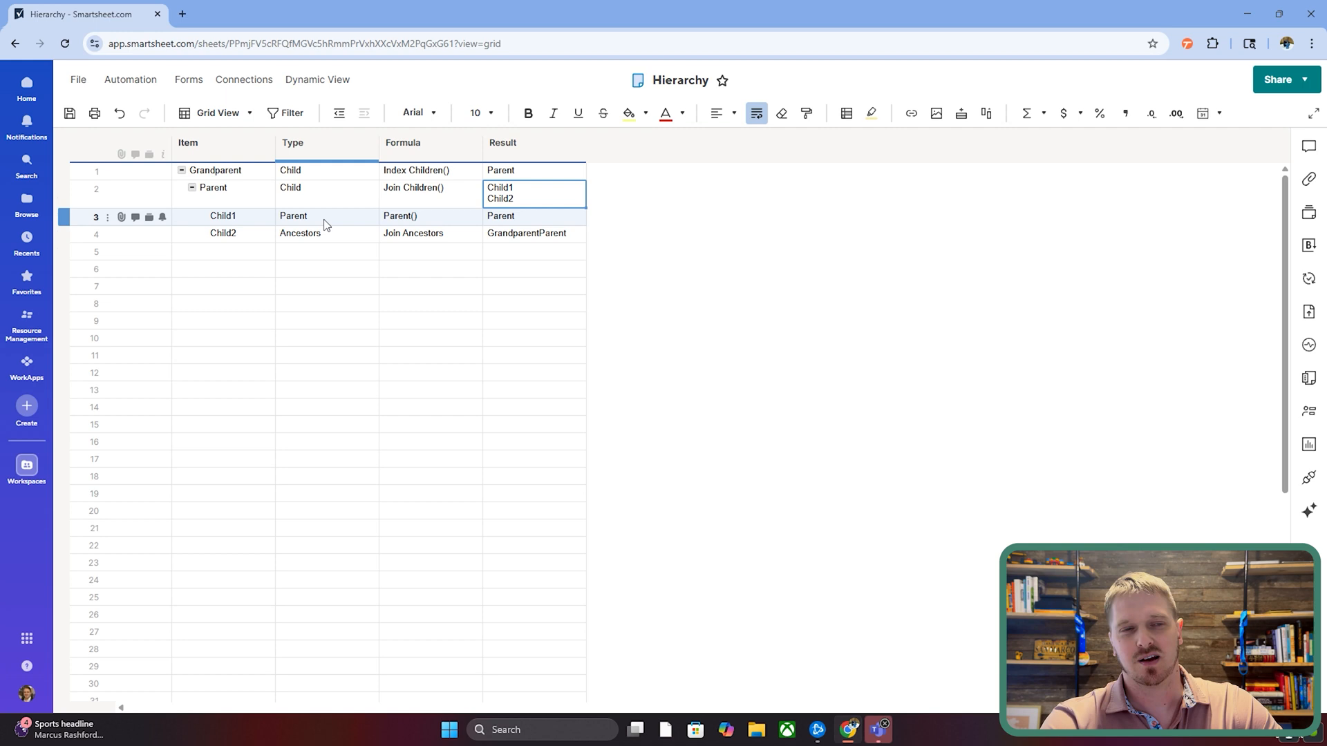
{"action": "left_click", "coordinate": [325, 215]}
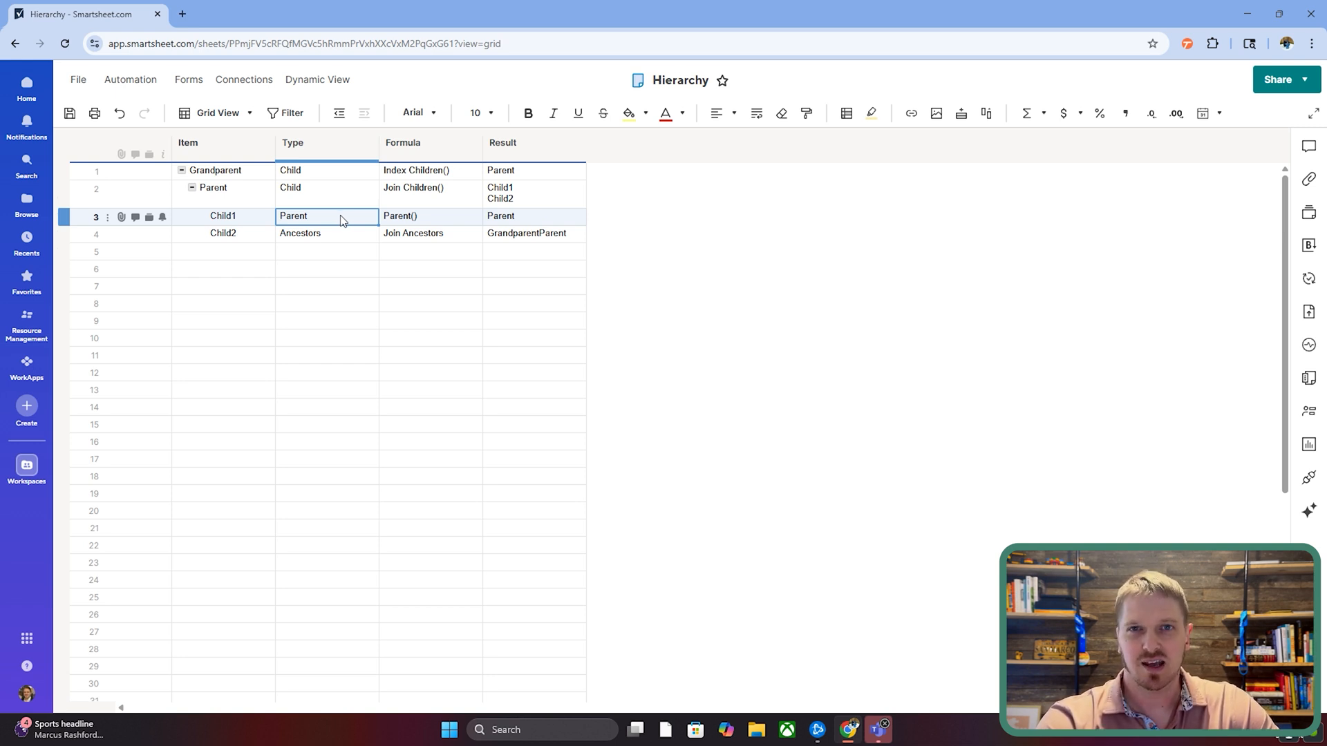
{"action": "left_click", "coordinate": [533, 216]}
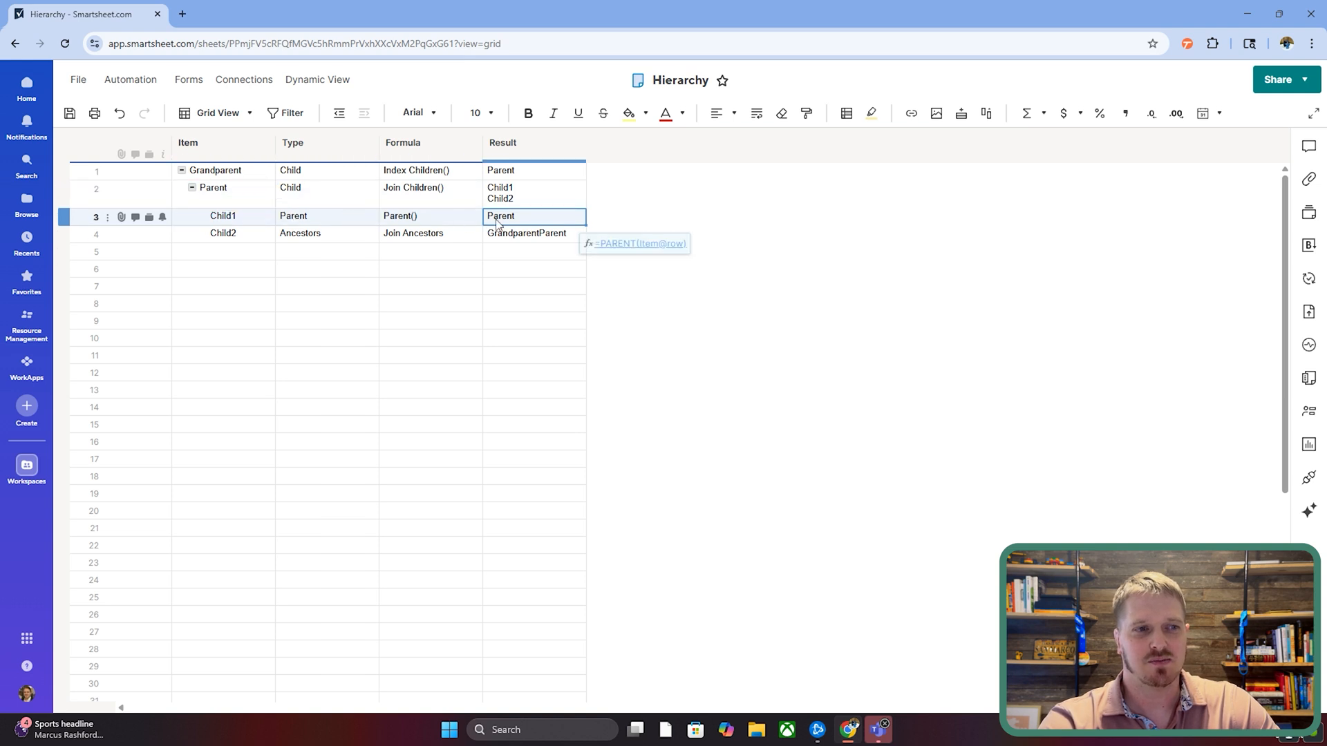
{"action": "double_click", "coordinate": [532, 216]}
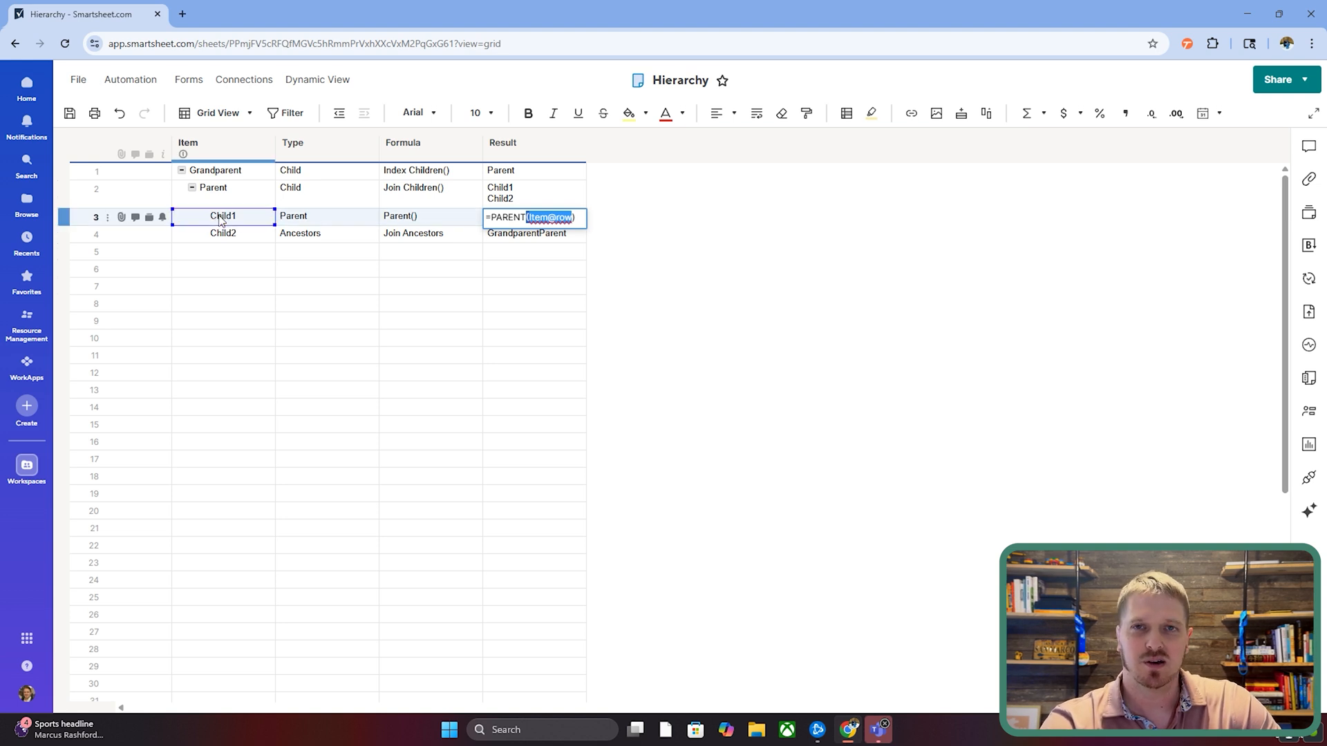
{"action": "mouse_move", "coordinate": [384, 235]}
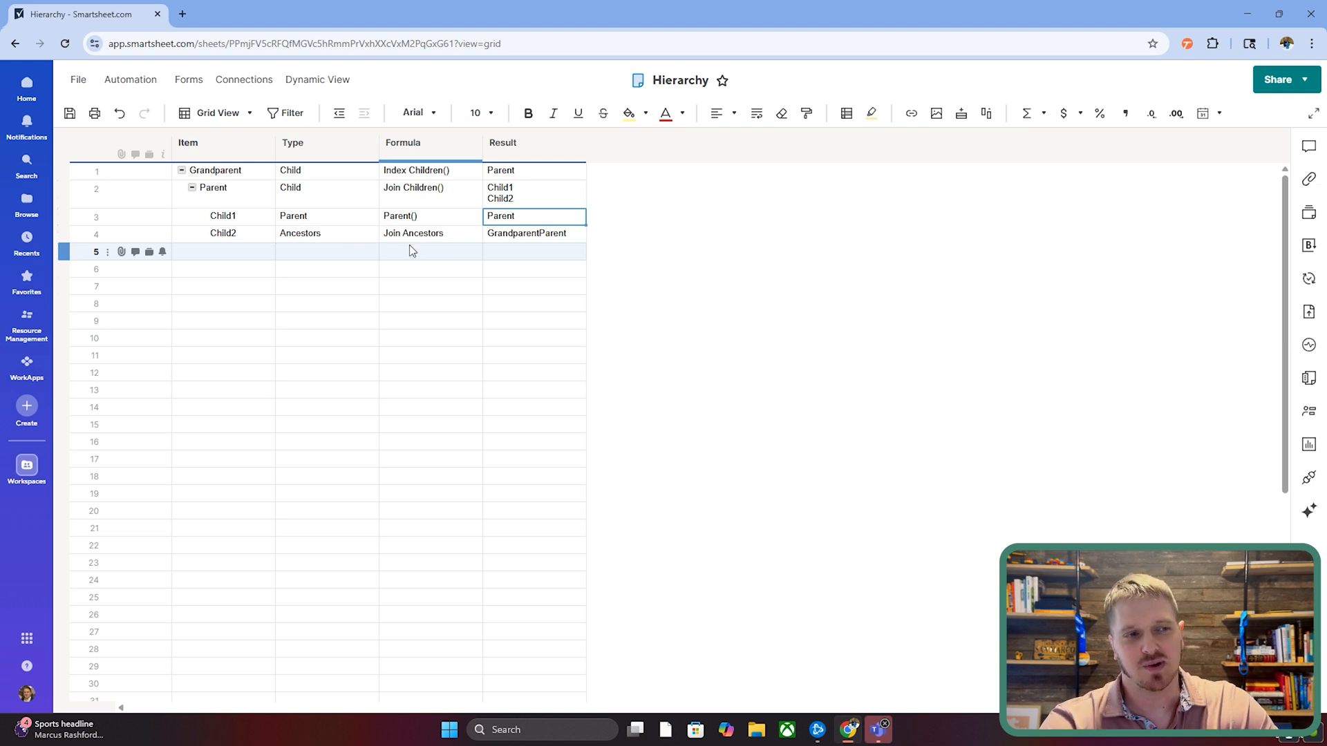
Step: Join Child2's ANCESTORS with CHAR(10) and wrap so Grandparent and Parent show on separate lines
{"action": "double_click", "coordinate": [533, 233]}
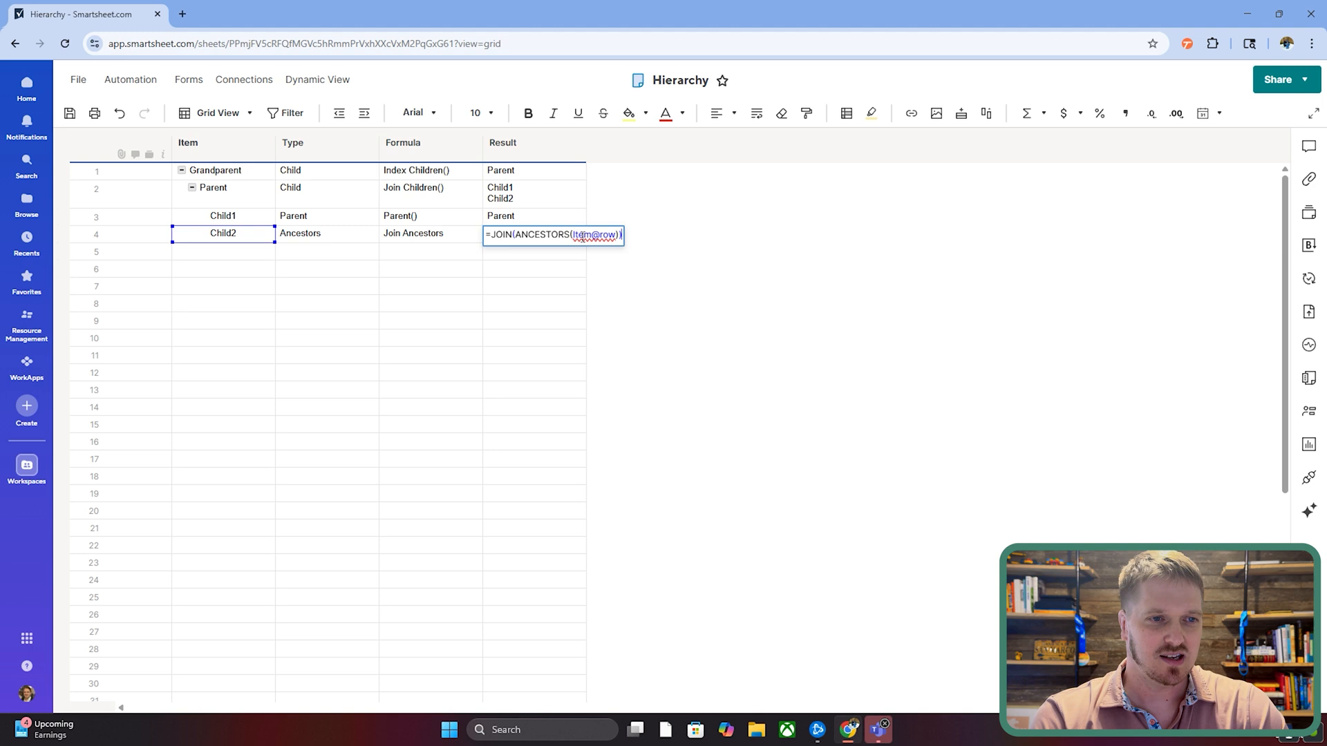
{"action": "type", "text": ","}
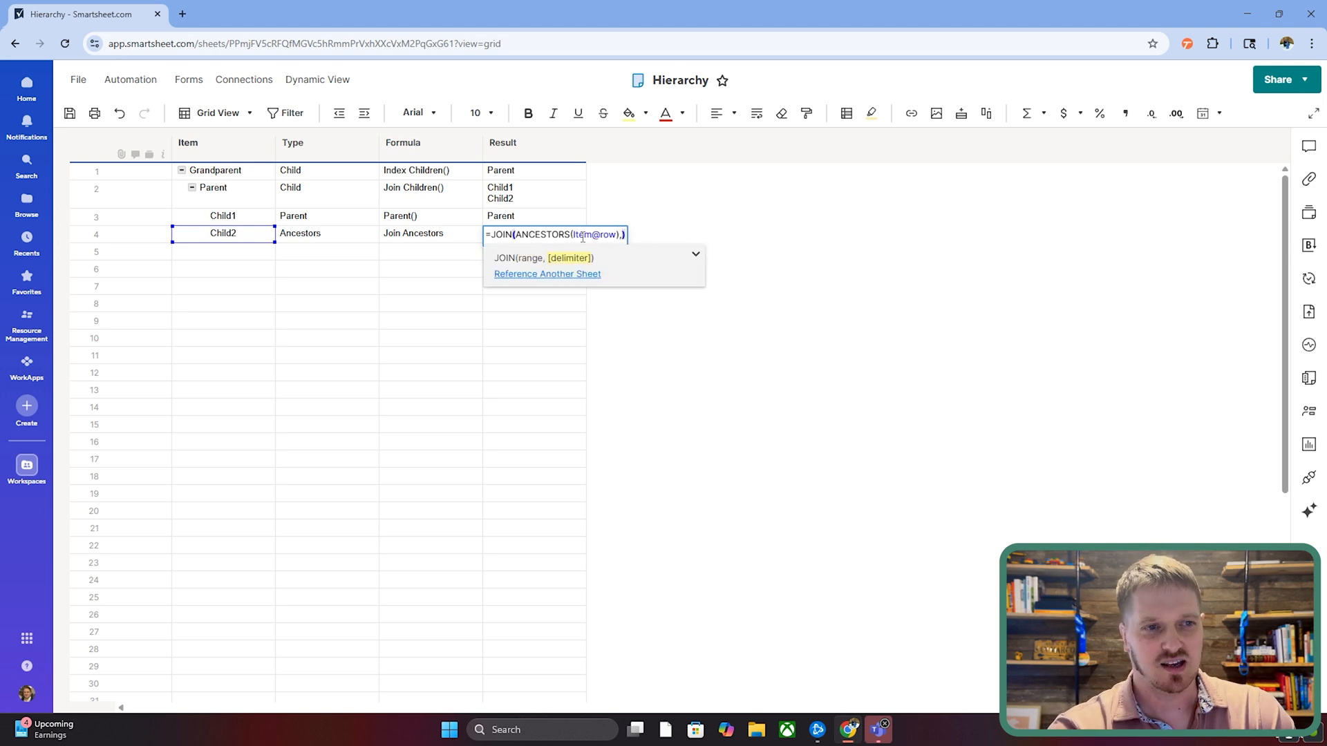
{"action": "type", "text": ",CHAR(10)"}
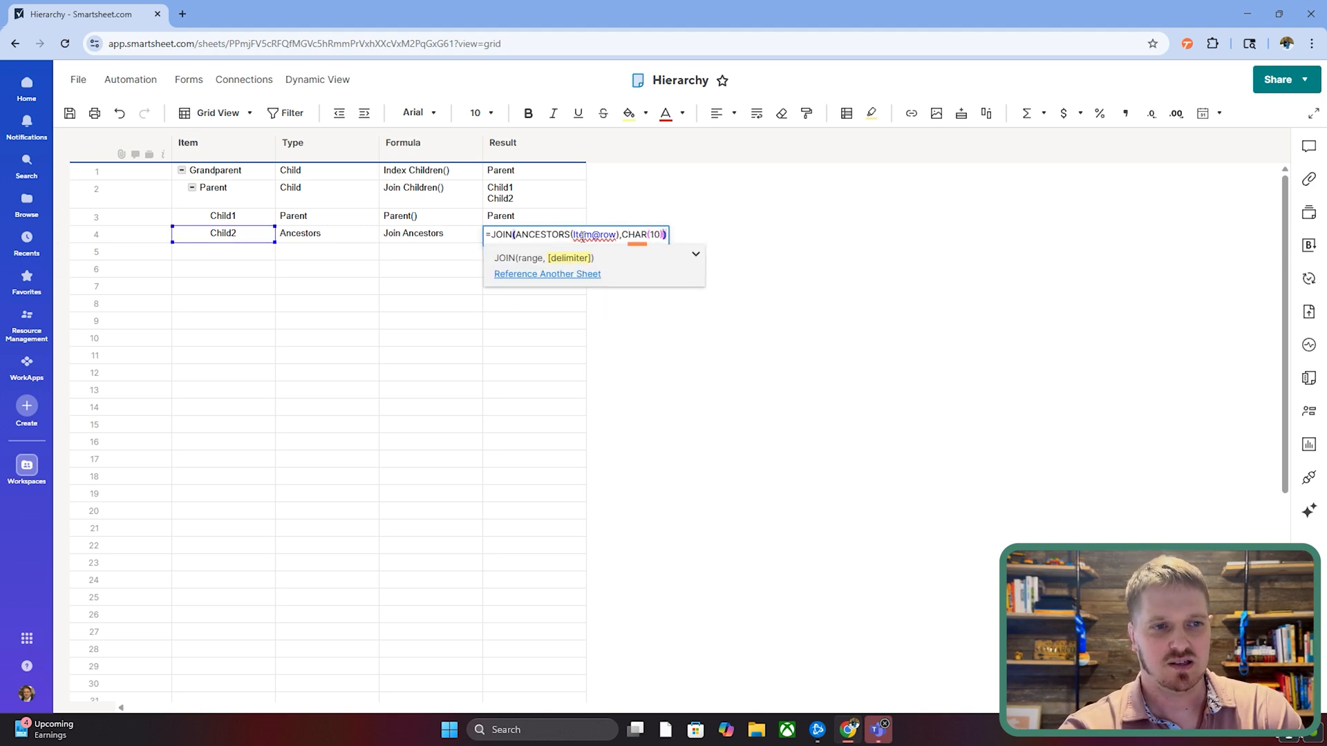
{"action": "key", "text": "Return"}
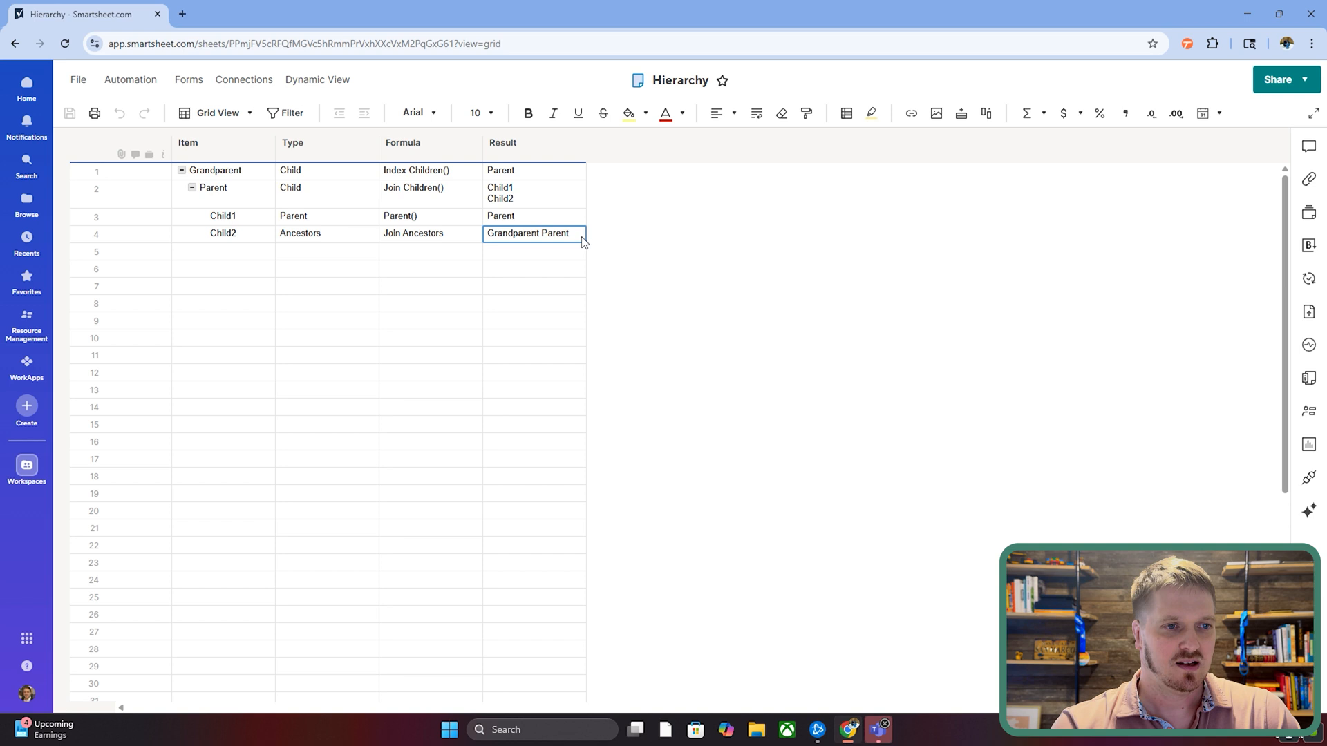
{"action": "left_click", "coordinate": [755, 113]}
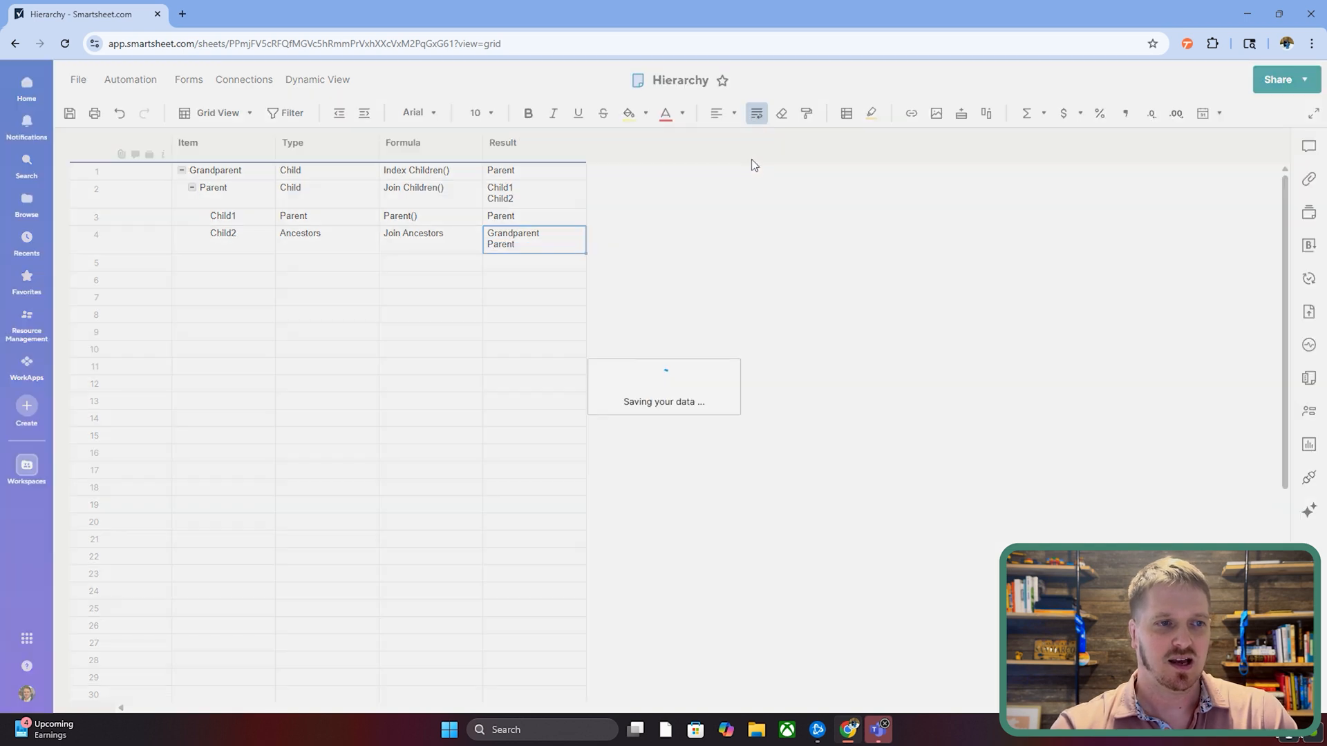